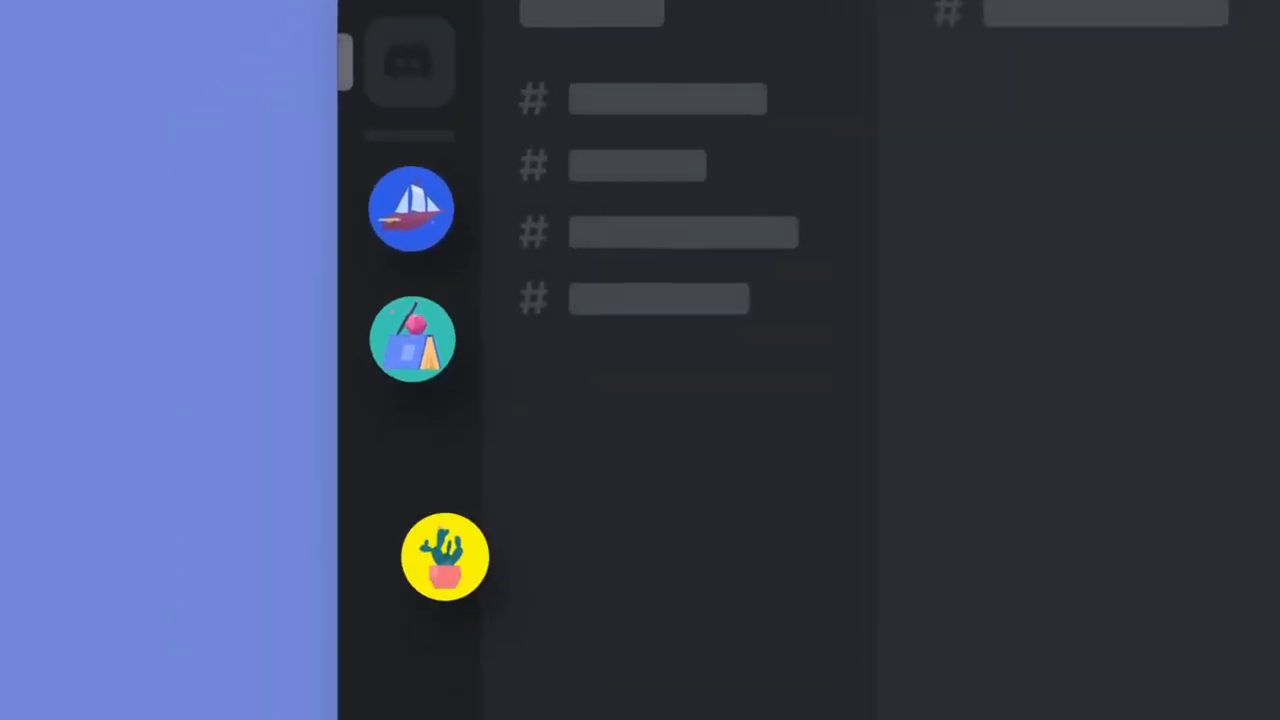
pyautogui.moveTo(448, 330)
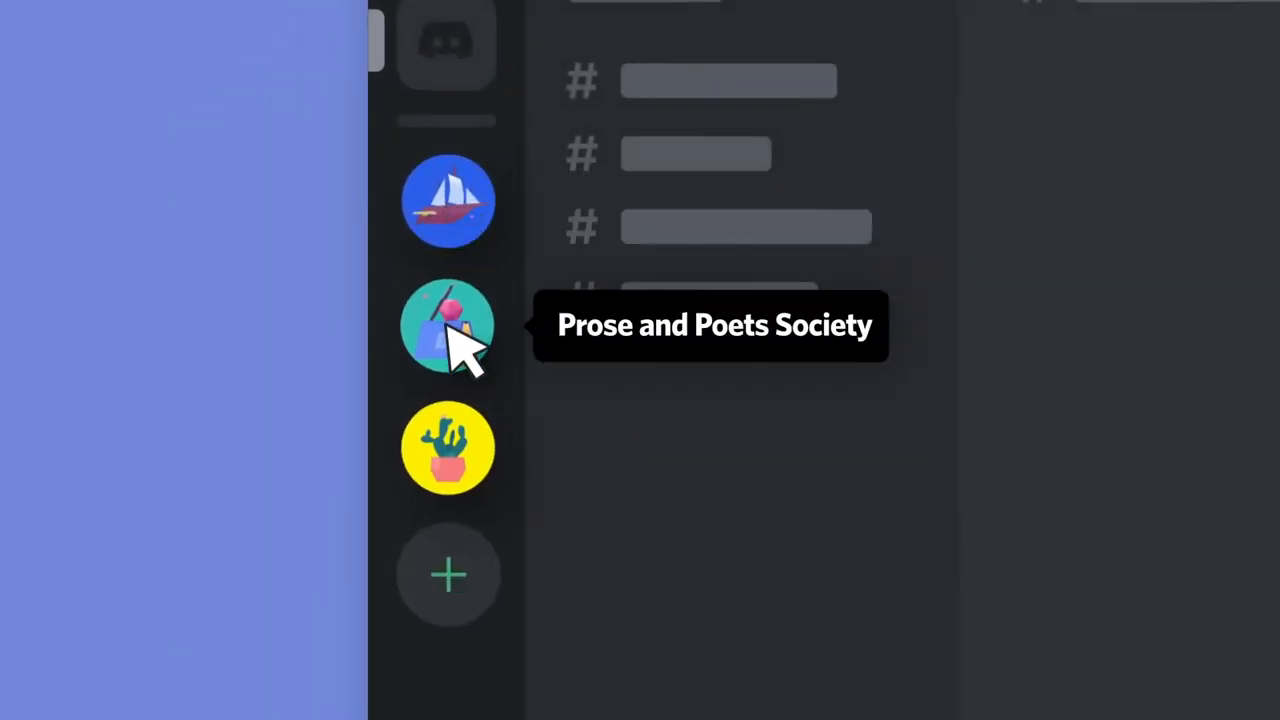
pyautogui.moveTo(448, 575)
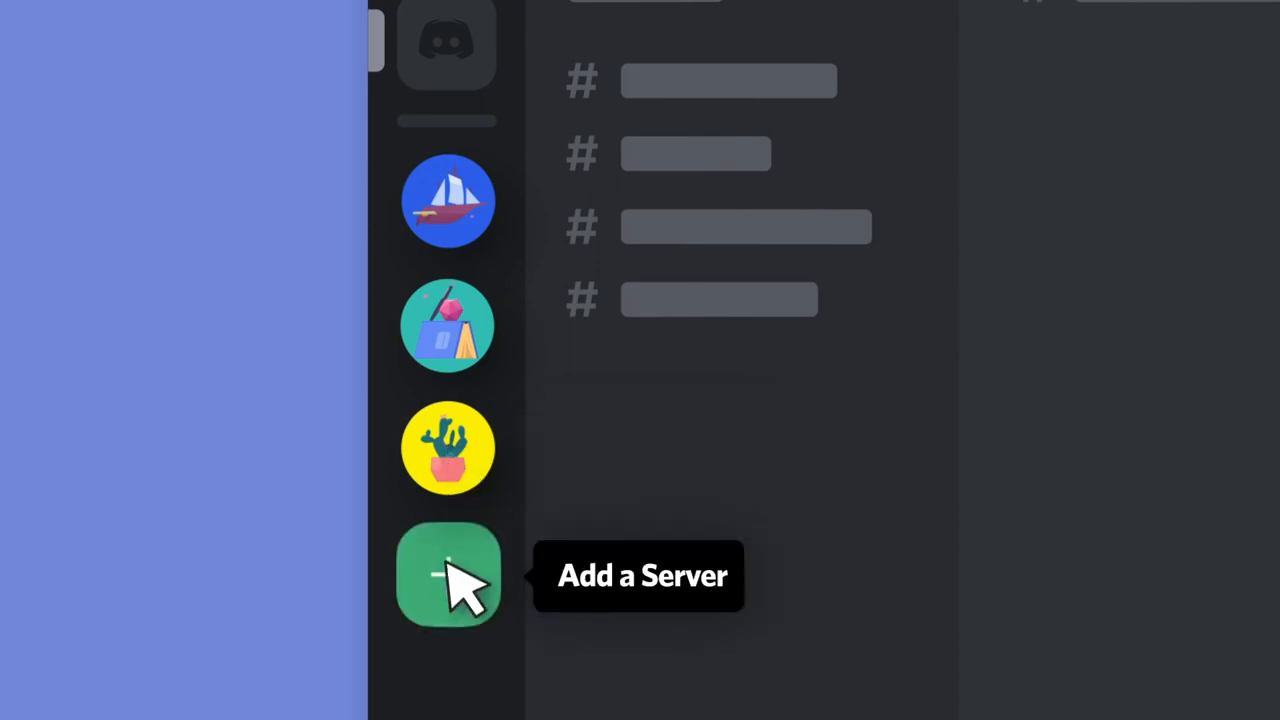
# Step: Open the Add a Server setup to begin a new server
pyautogui.click(447, 575)
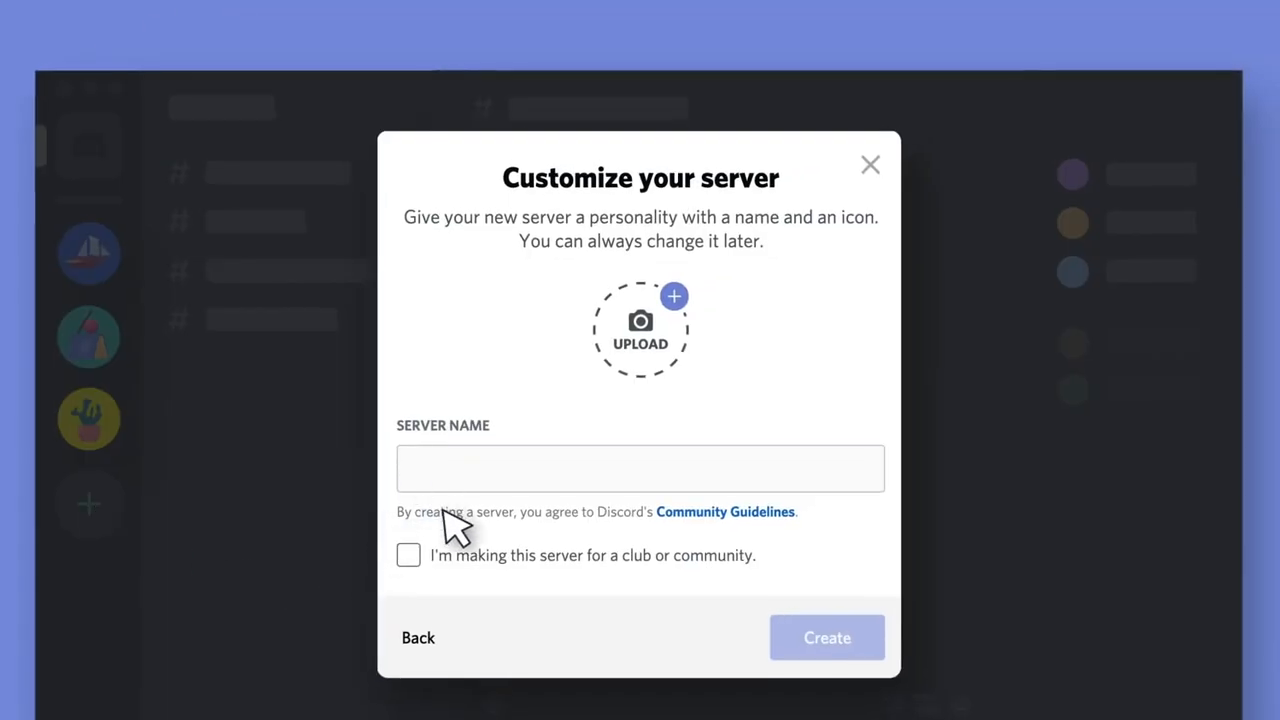
# Step: Name the new server 'Dodgeball' and create it
pyautogui.write('Dodgebal')
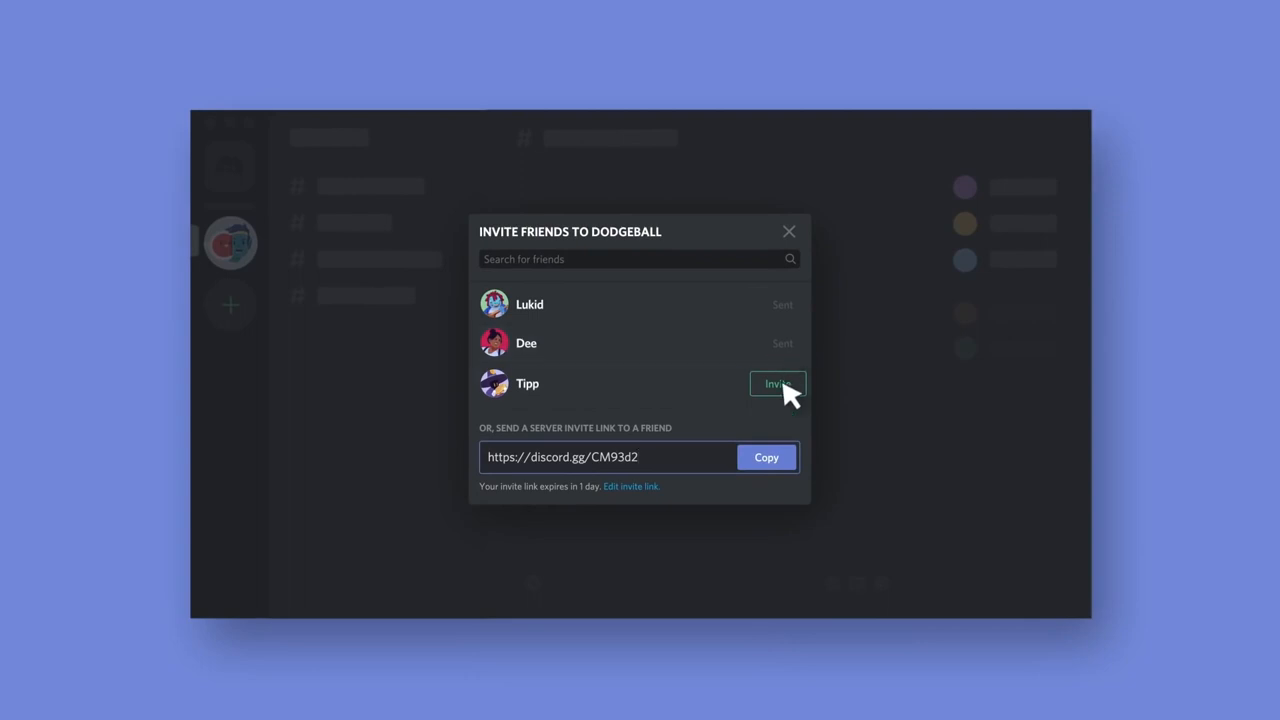
# Step: Invite another friend to join the Dodgeball server
pyautogui.click(777, 383)
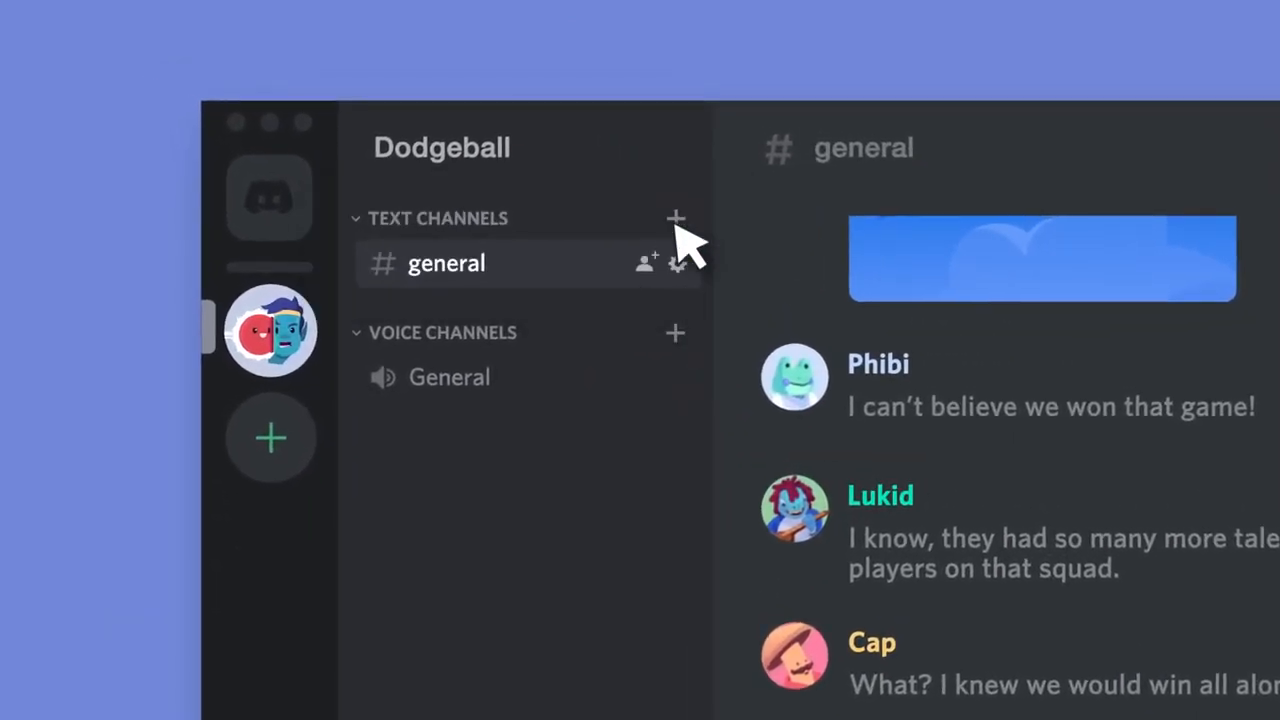
# Step: Create the dodgeball-chat and tournaments text channels
pyautogui.click(676, 218)
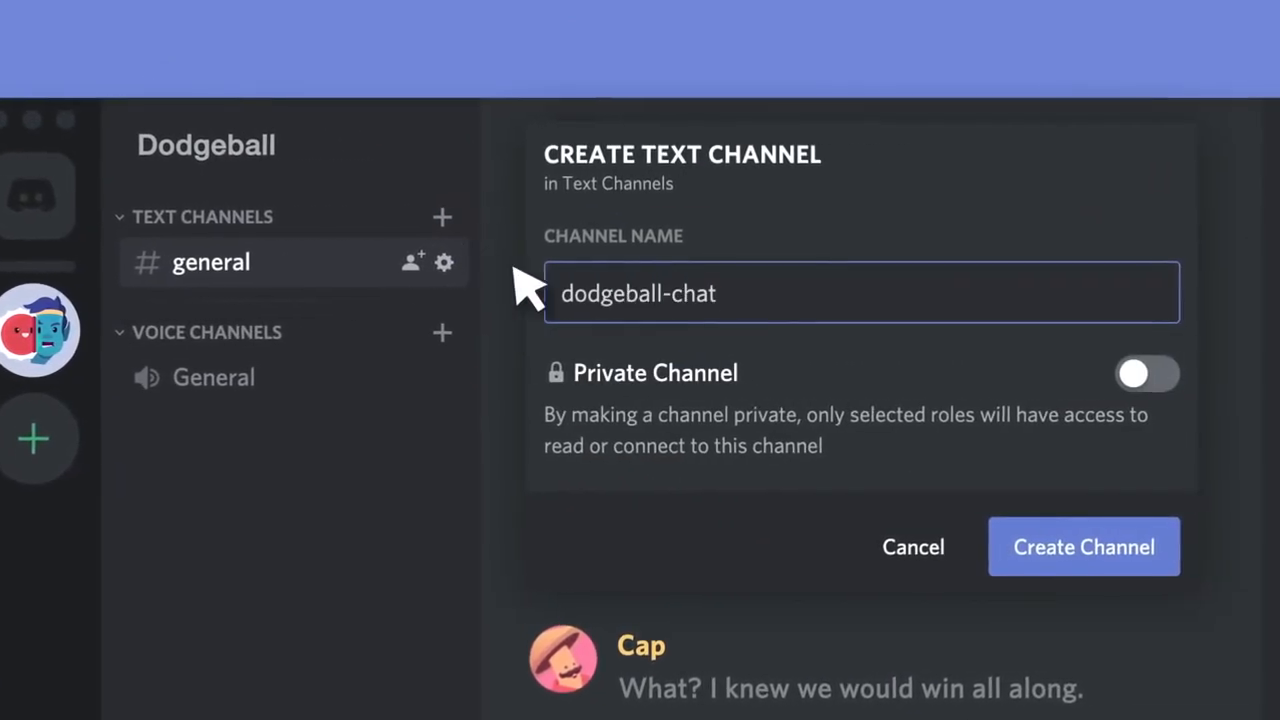
pyautogui.click(1083, 546)
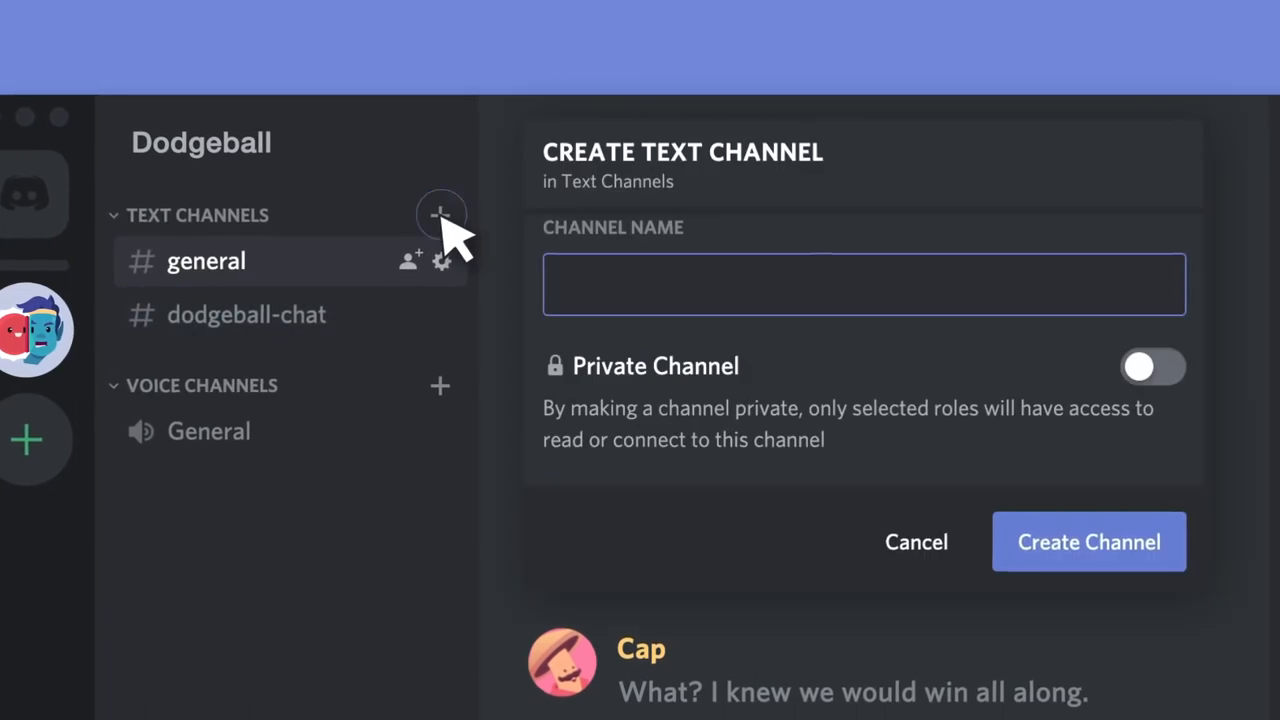
pyautogui.write('tournaments')
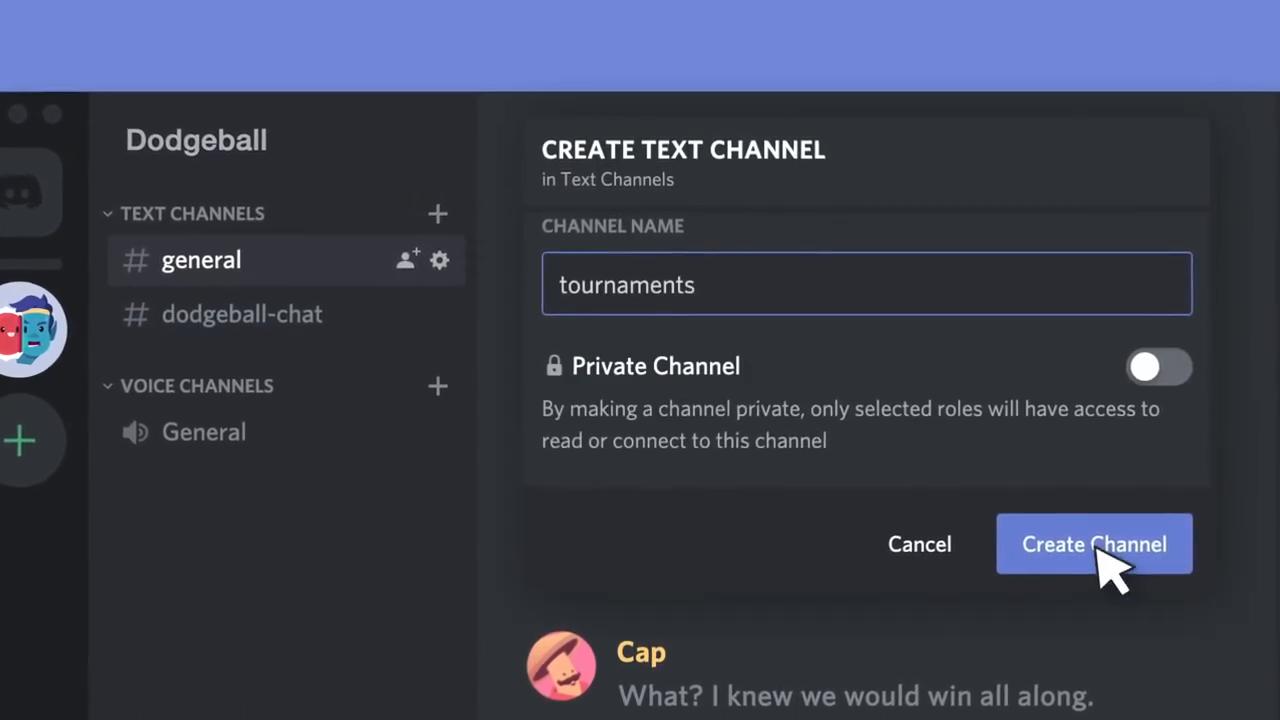
pyautogui.click(1094, 544)
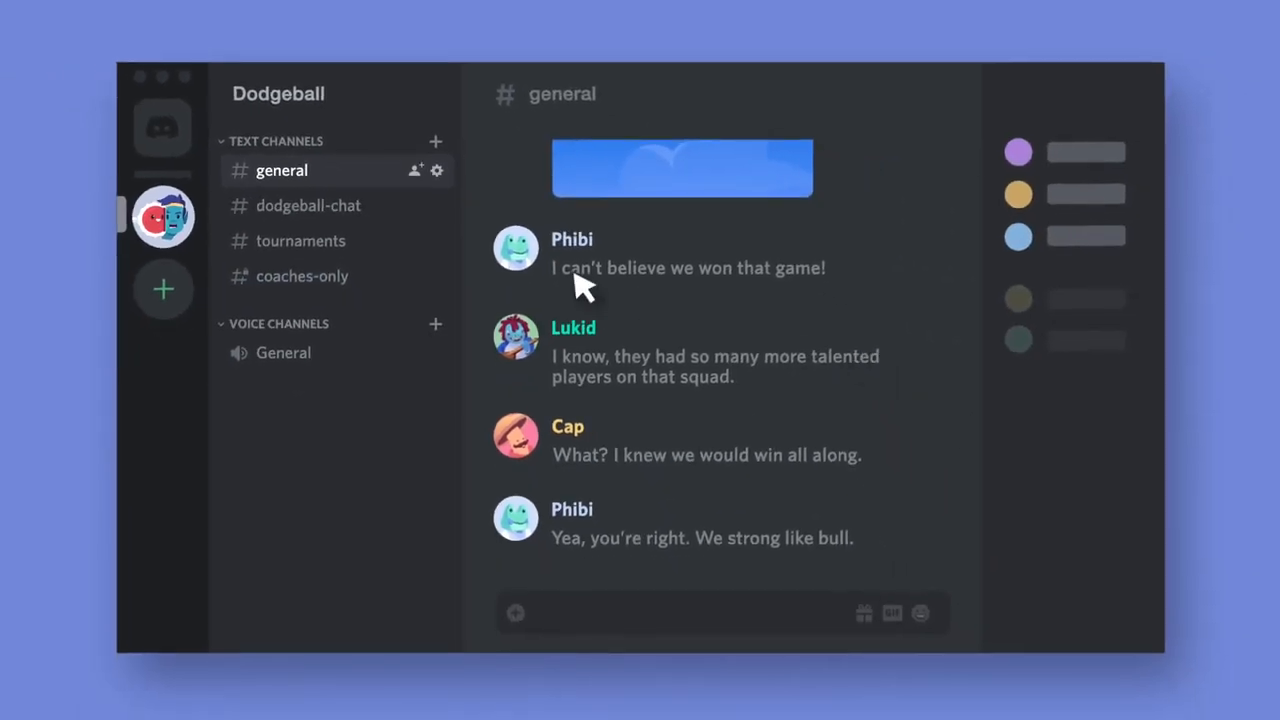
# Step: View dodgeball-chat, then tournaments, then coaches-only channel conversations
pyautogui.click(308, 205)
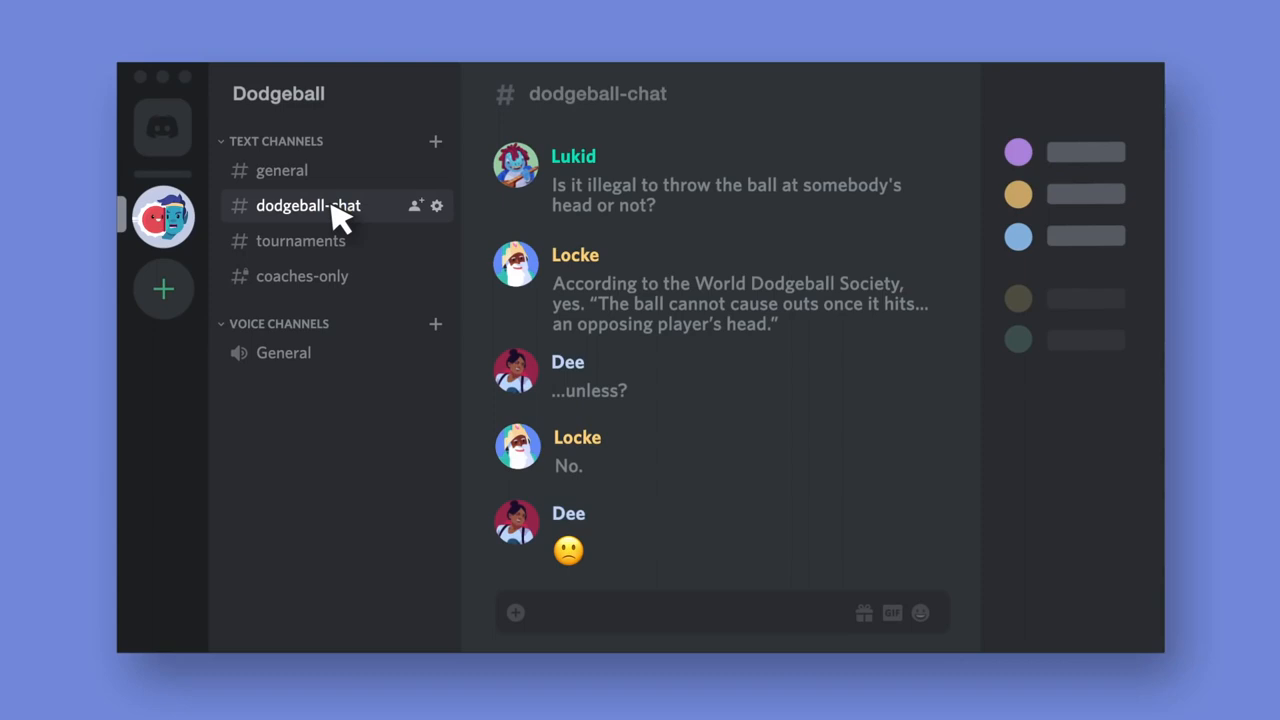
pyautogui.click(300, 240)
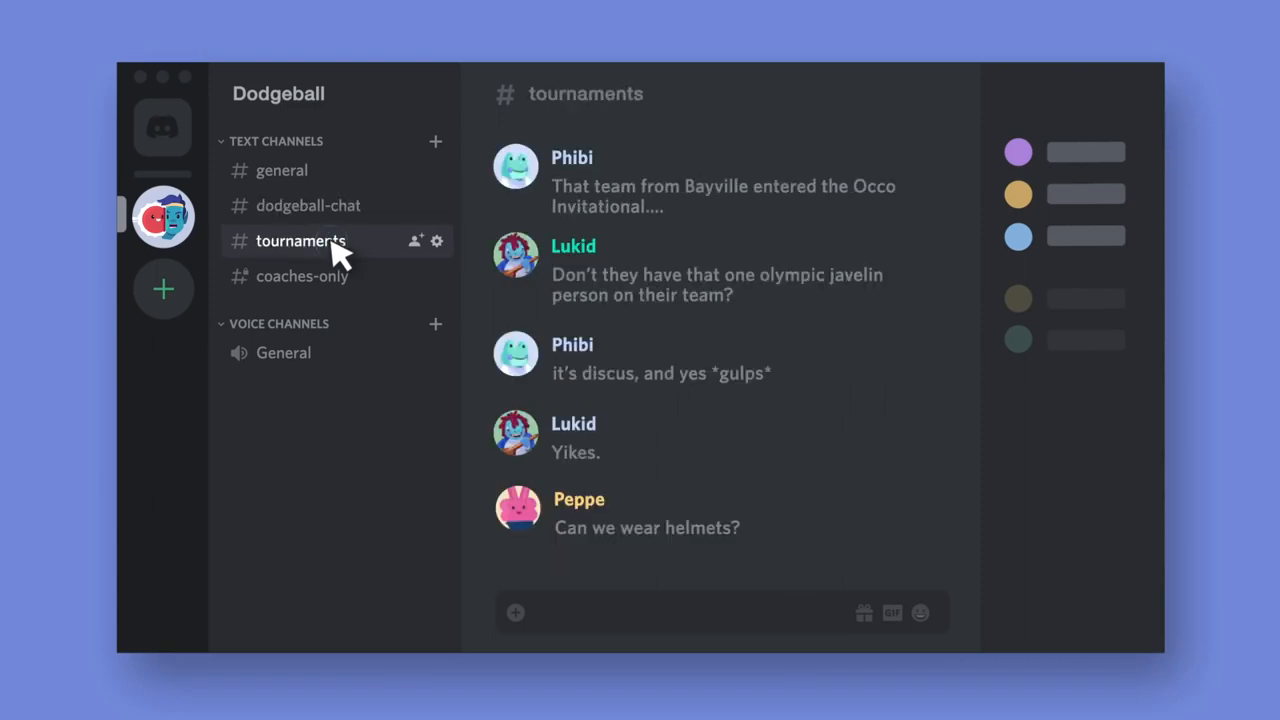
pyautogui.click(301, 276)
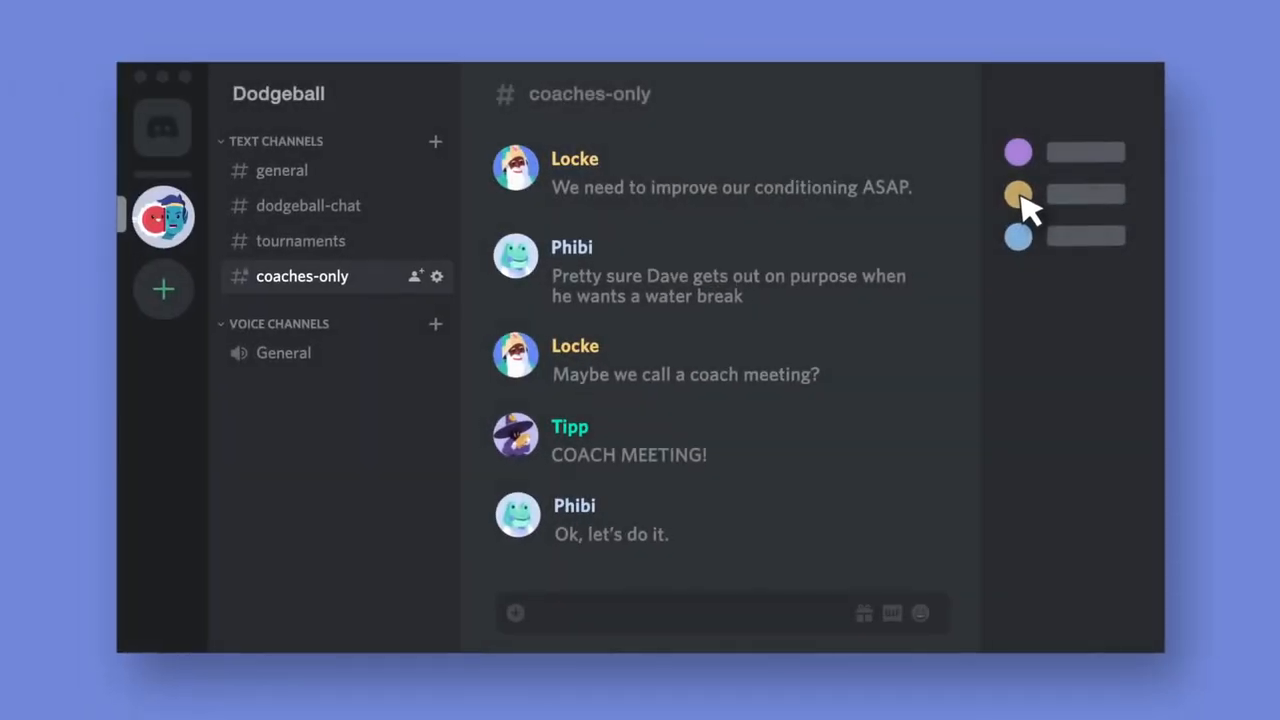
pyautogui.moveTo(473, 370)
pyautogui.write('lo')
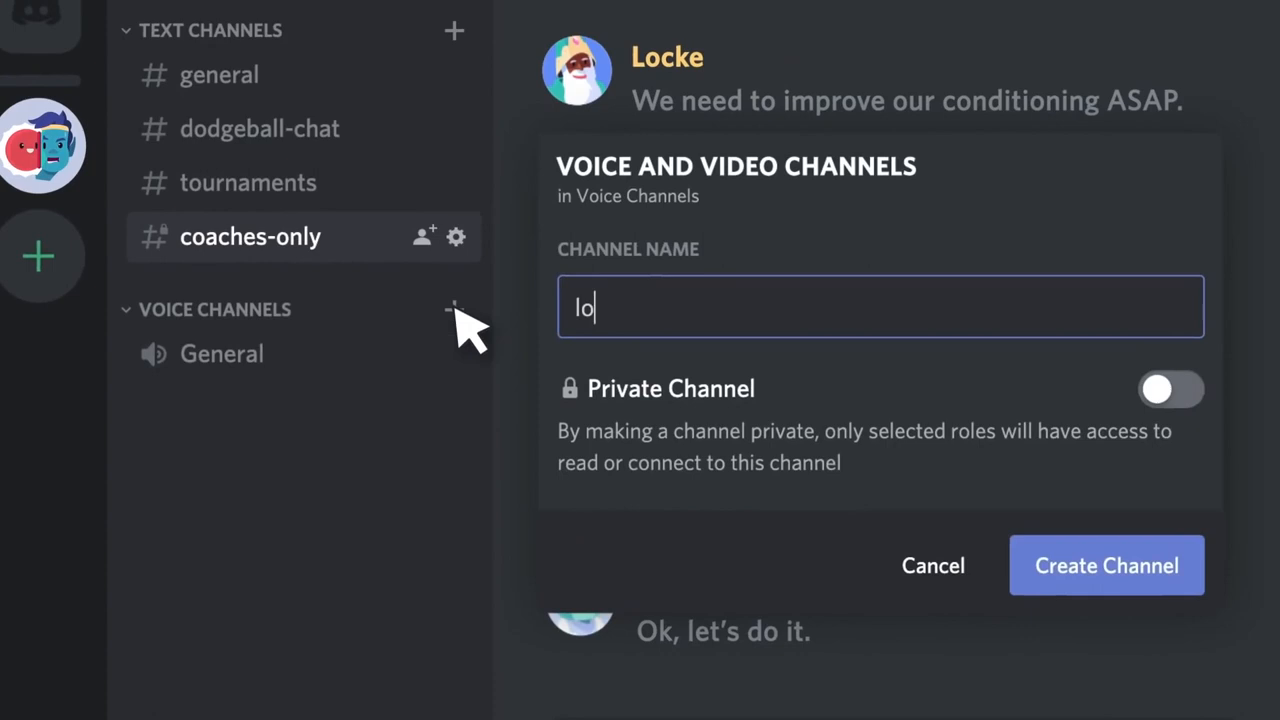
# Step: Create lounge and meeting-room voice channels, join meeting-room, then move to lounge
pyautogui.write('unge')
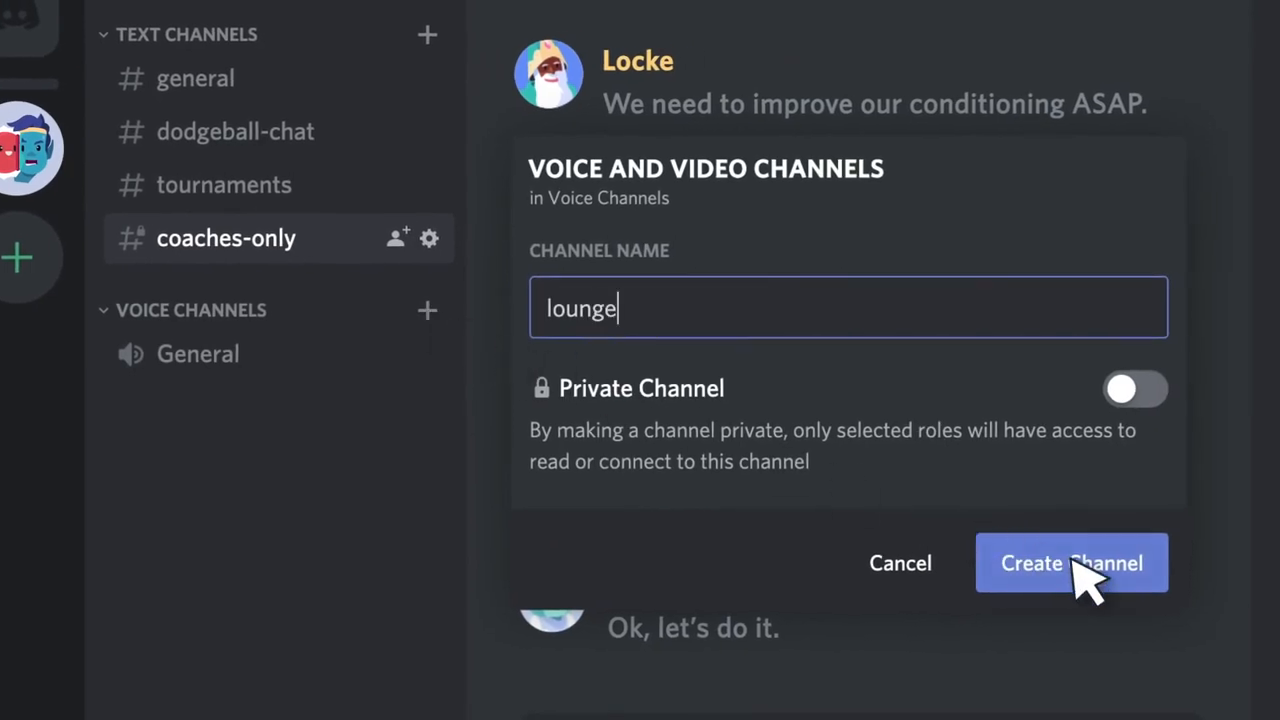
pyautogui.click(1071, 562)
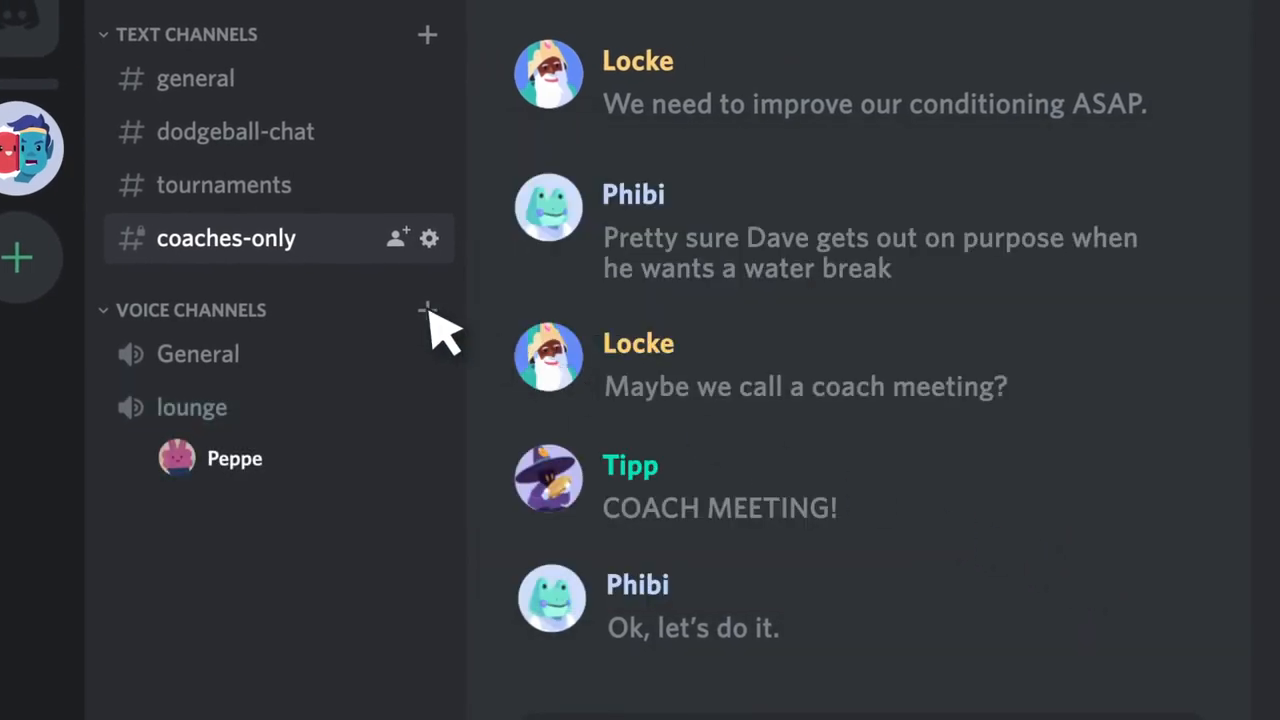
pyautogui.click(427, 309)
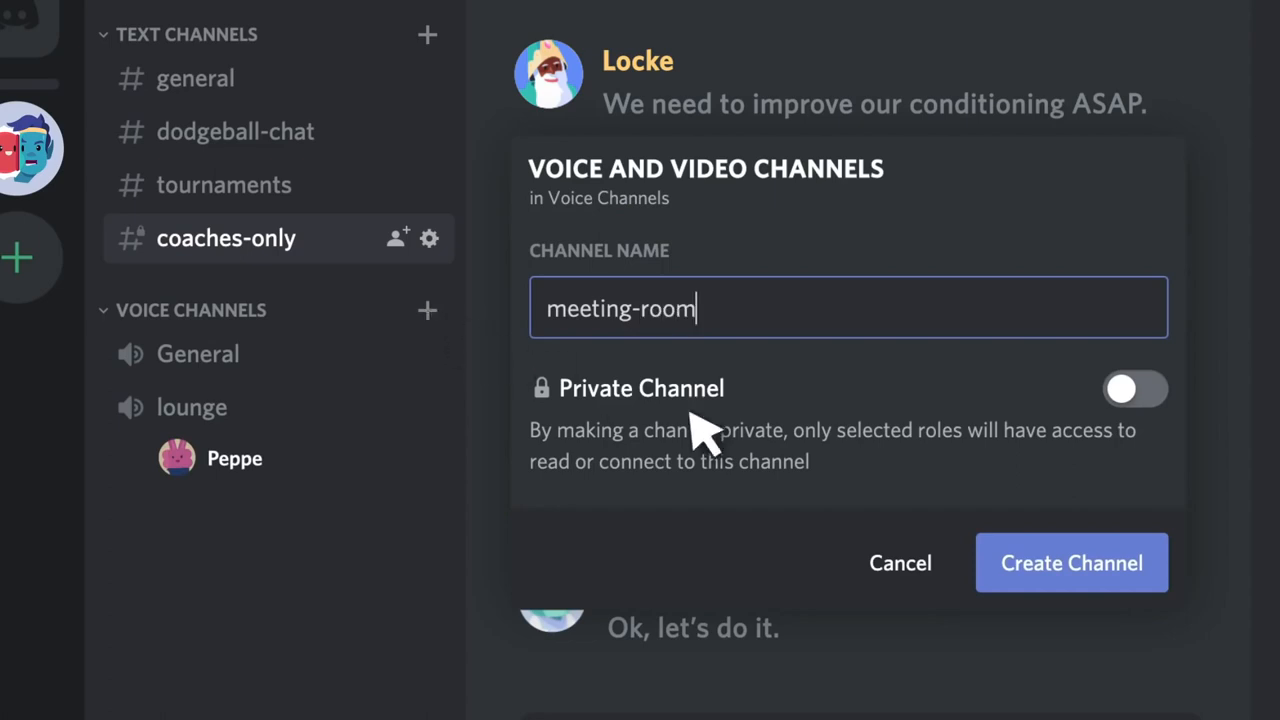
pyautogui.click(1071, 562)
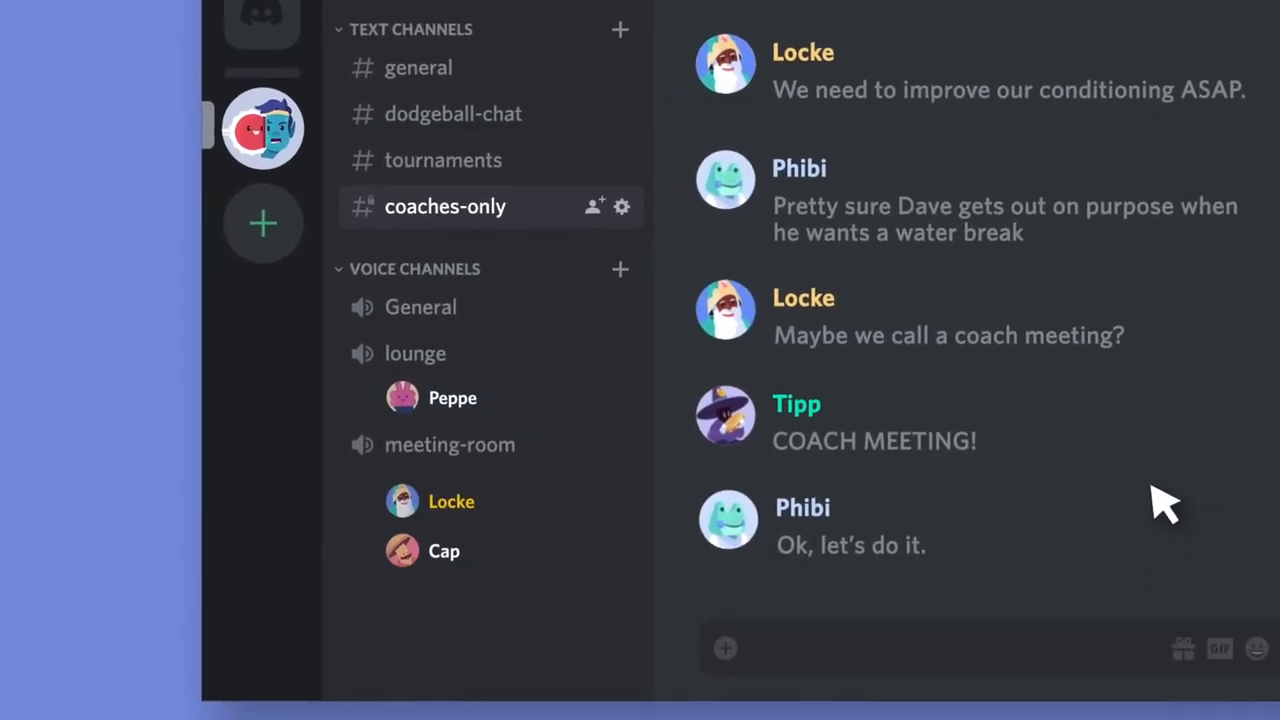
pyautogui.click(449, 445)
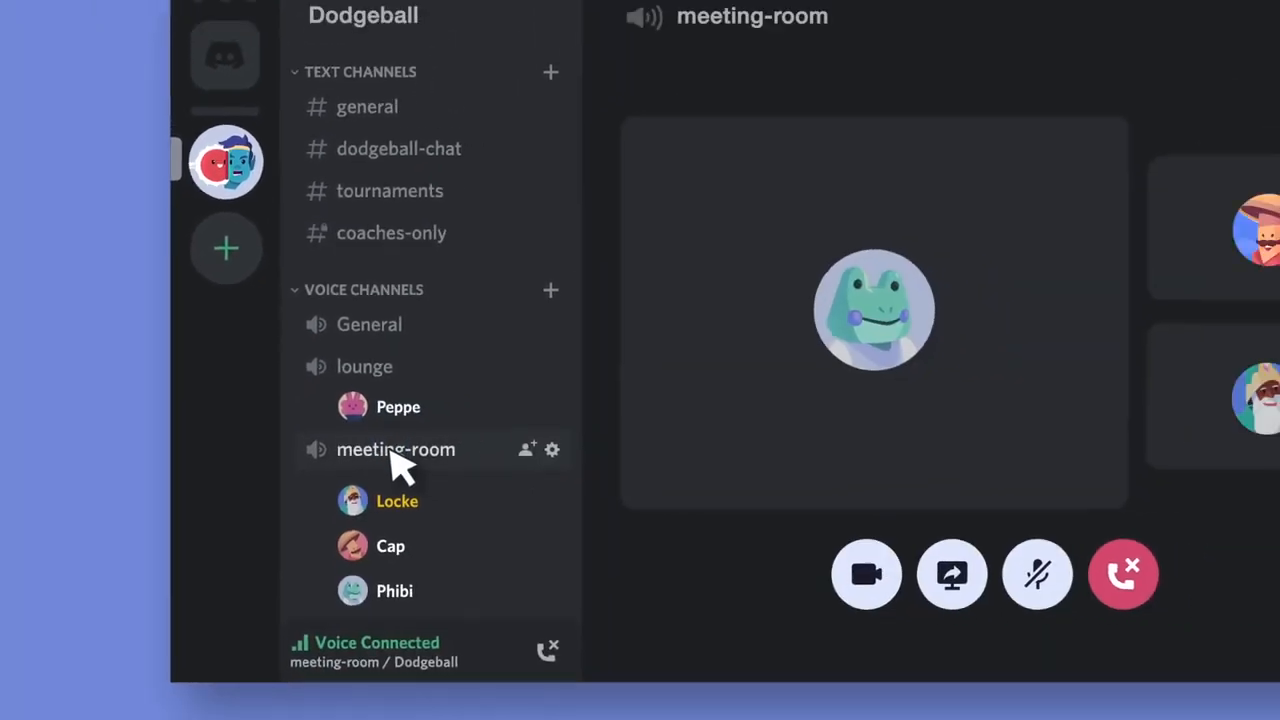
pyautogui.click(365, 366)
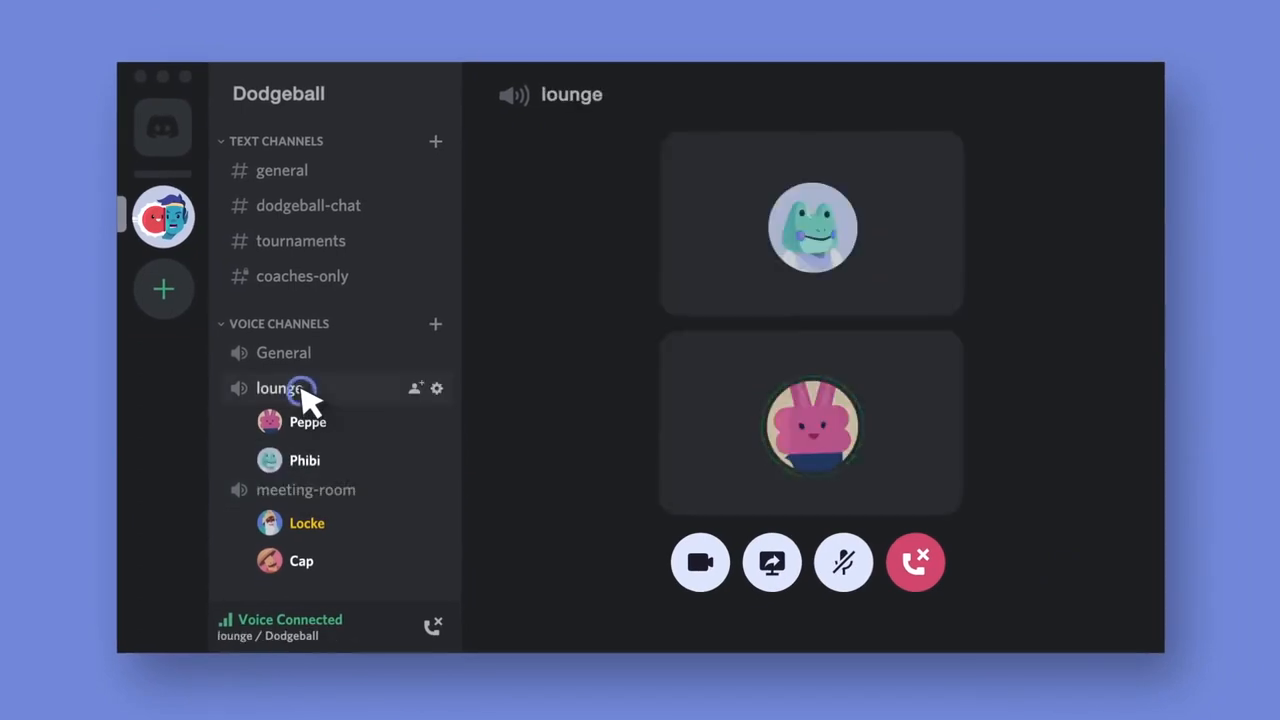